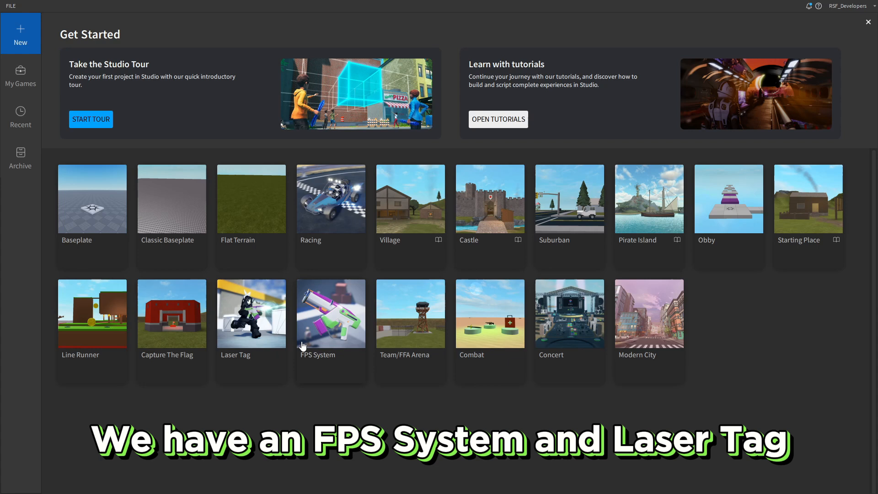
{"action": "mouse_move", "coordinate": [337, 346]}
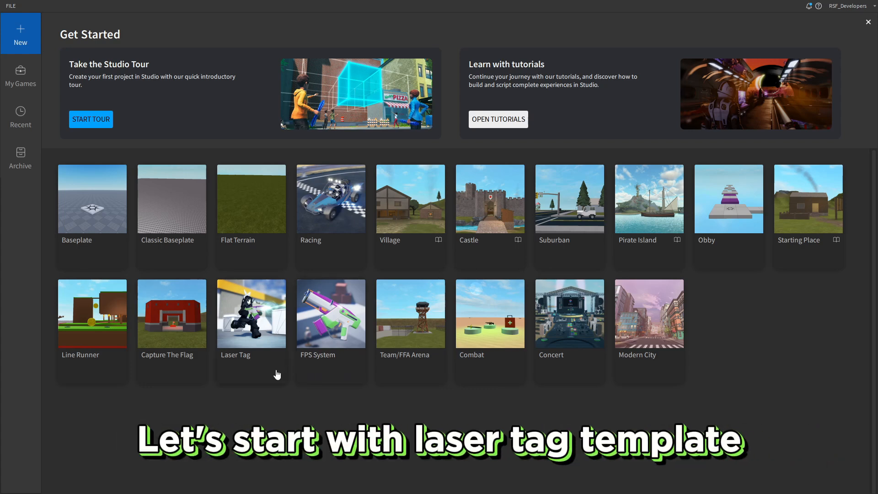
Step: Create a new place from the Laser Tag template and let the arena load
{"action": "left_click", "coordinate": [250, 313]}
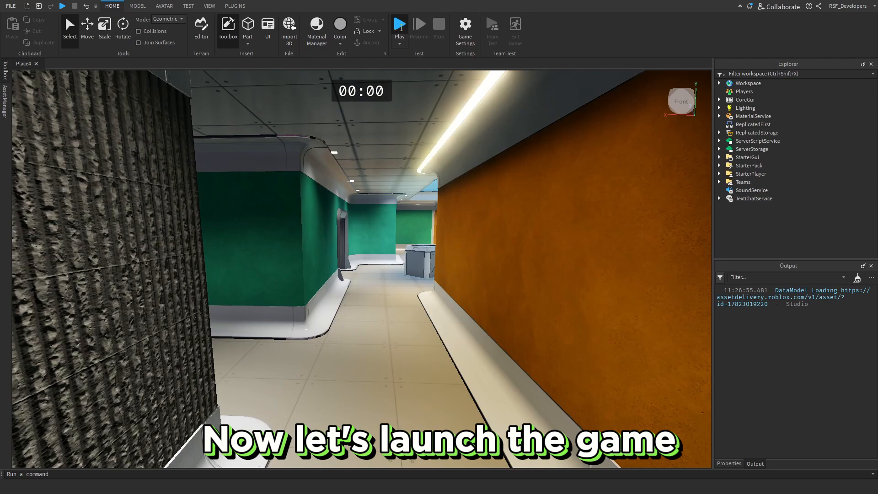
Step: Run a playtest of the Laser Tag arena, take control of the player and fire the blaster
{"action": "left_click", "coordinate": [399, 24]}
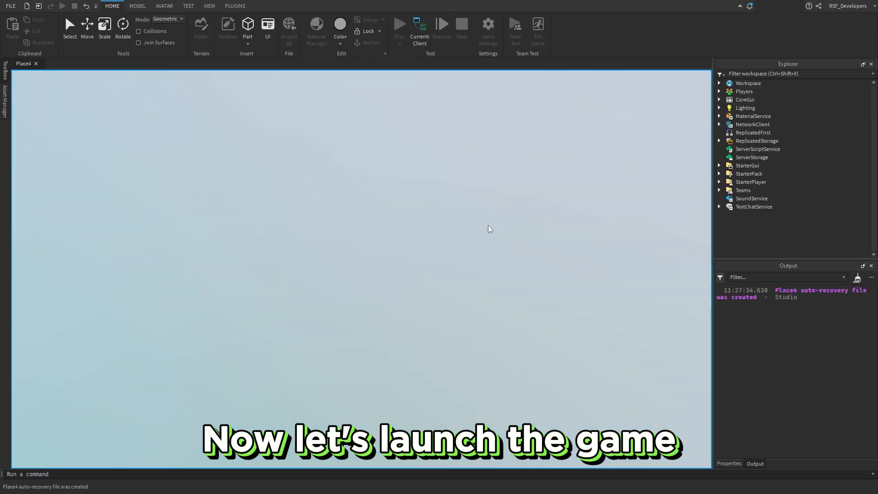
{"action": "left_click", "coordinate": [399, 24]}
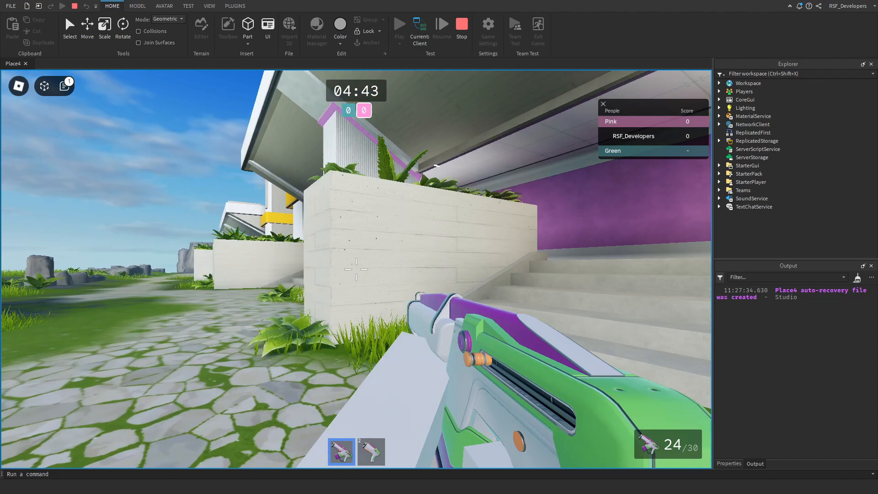
{"action": "left_click", "coordinate": [356, 270]}
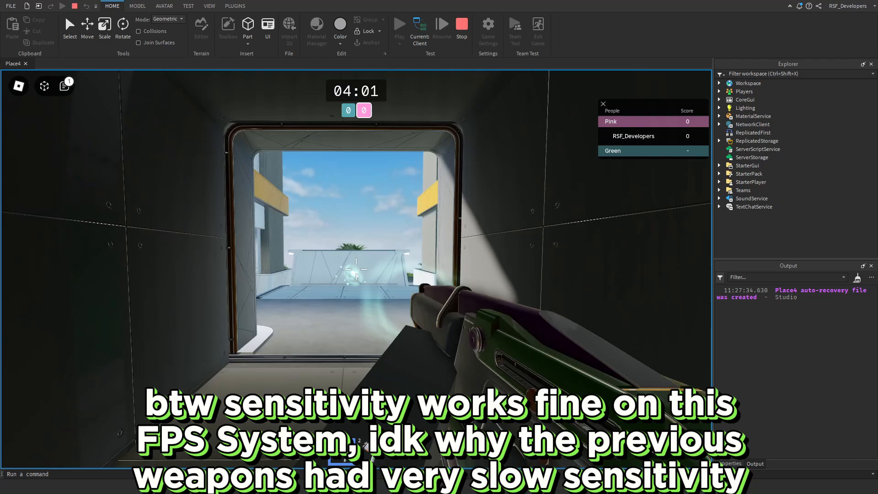
{"action": "mouse_move", "coordinate": [358, 270]}
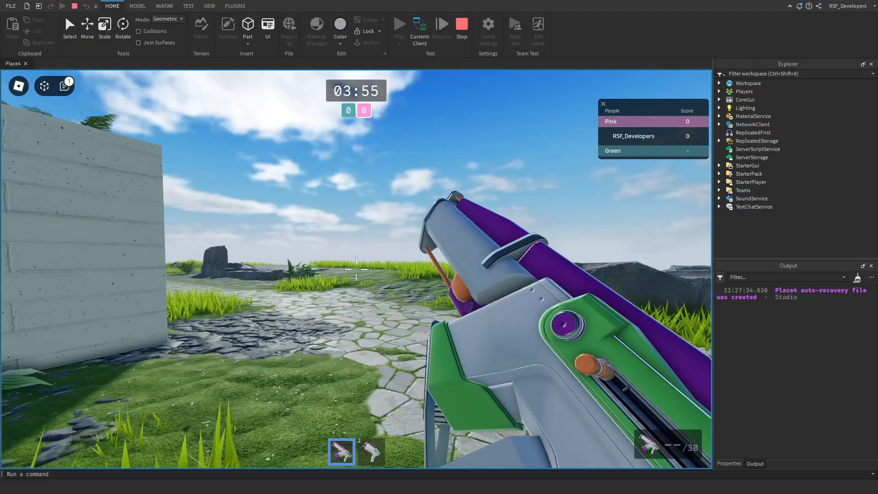
Step: Stop the Laser Tag playtest and return to the template gallery
{"action": "left_click", "coordinate": [356, 269]}
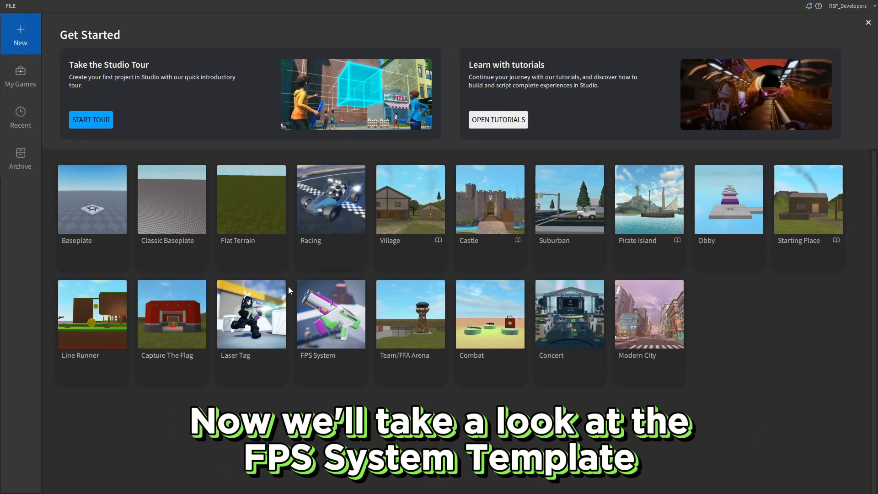
{"action": "mouse_move", "coordinate": [327, 326]}
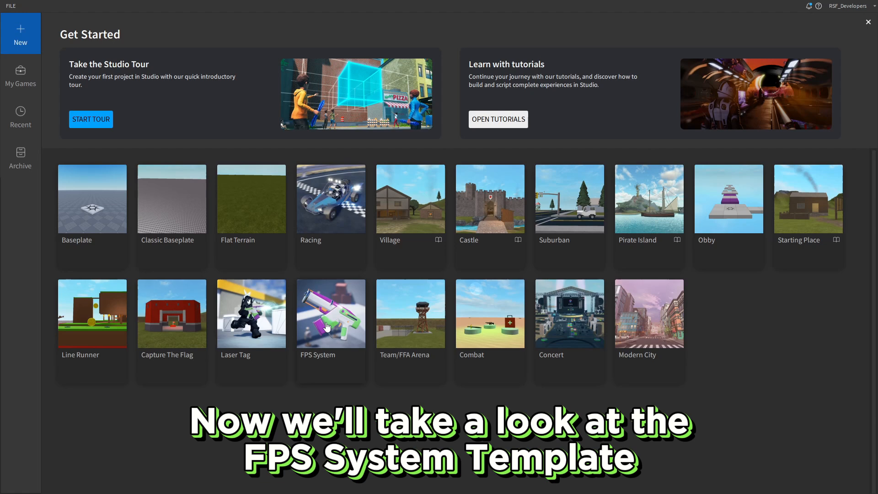
Step: Create a place from the FPS System template and playtest it, controlling the player among the targets
{"action": "left_click", "coordinate": [330, 326]}
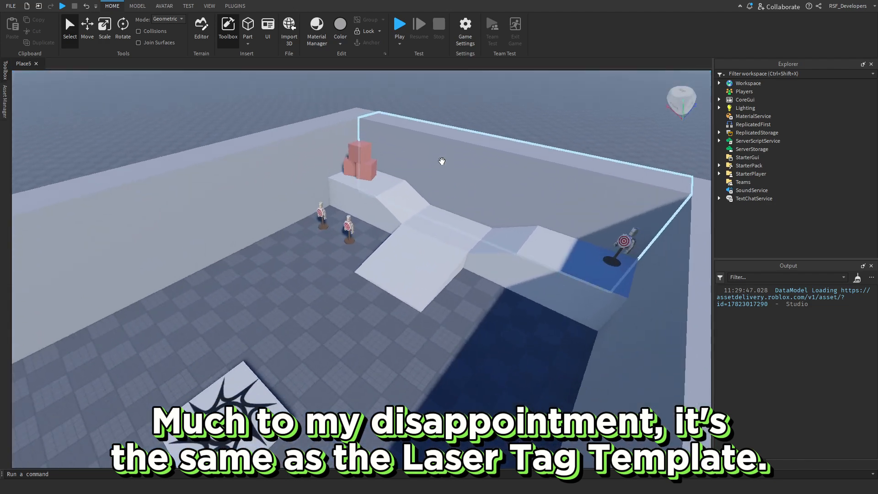
{"action": "left_click", "coordinate": [399, 24]}
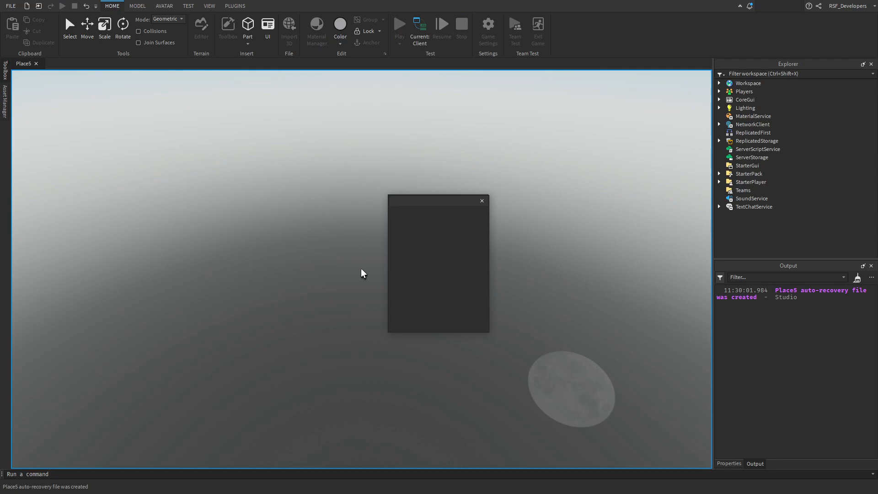
{"action": "left_click", "coordinate": [400, 24]}
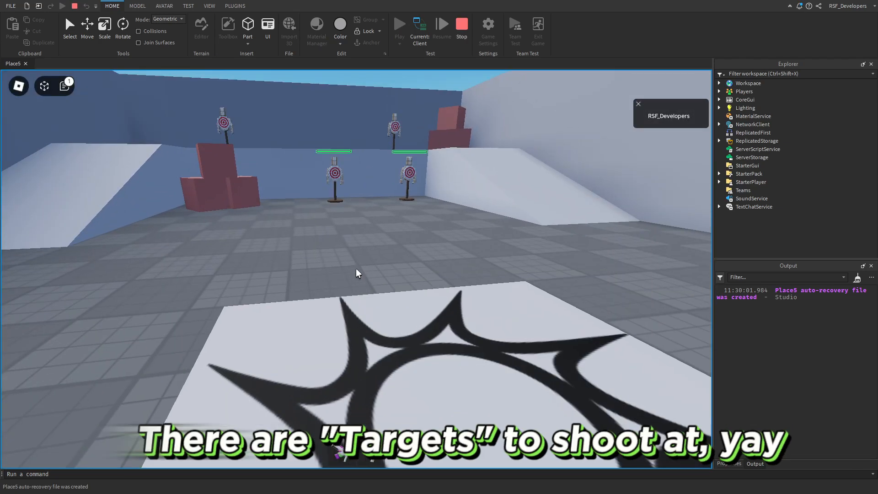